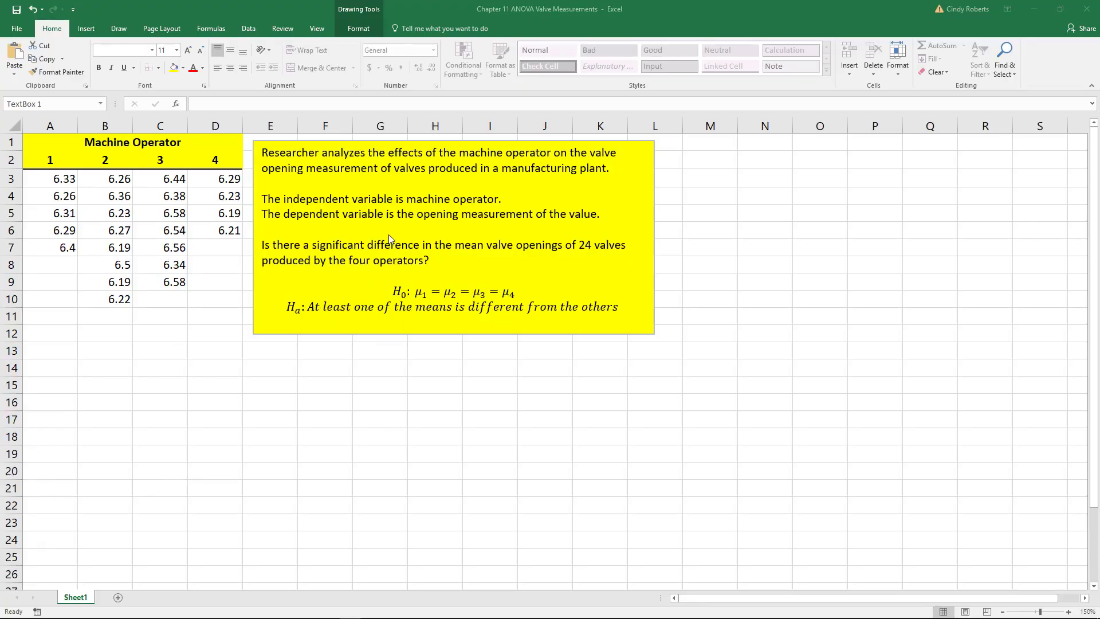
{"action": "mouse_move", "coordinate": [129, 79]}
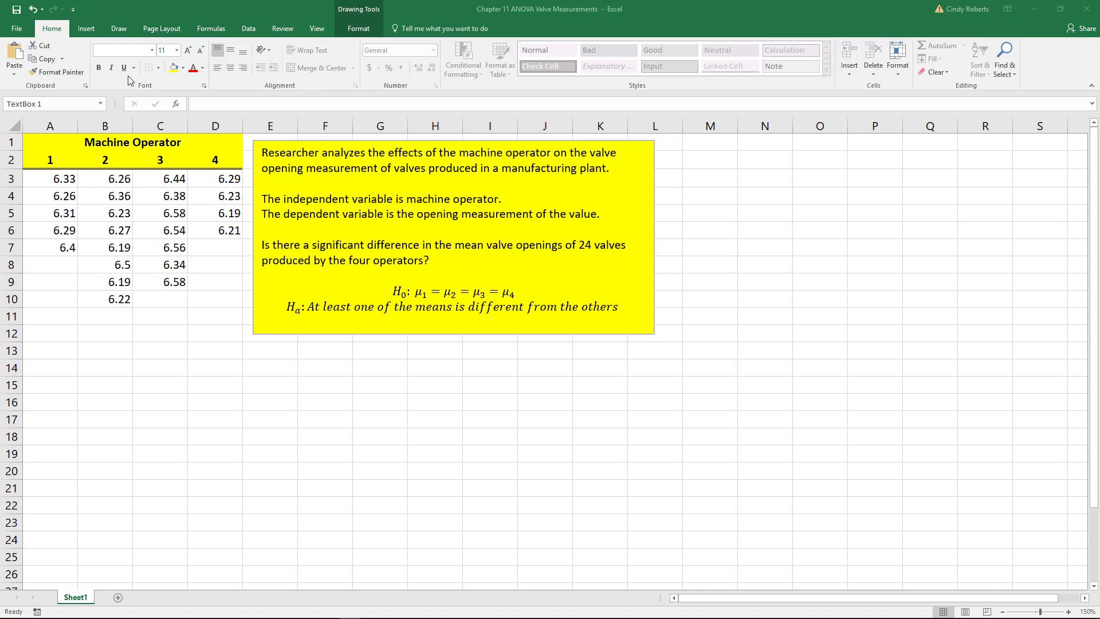
{"action": "mouse_move", "coordinate": [350, 299]}
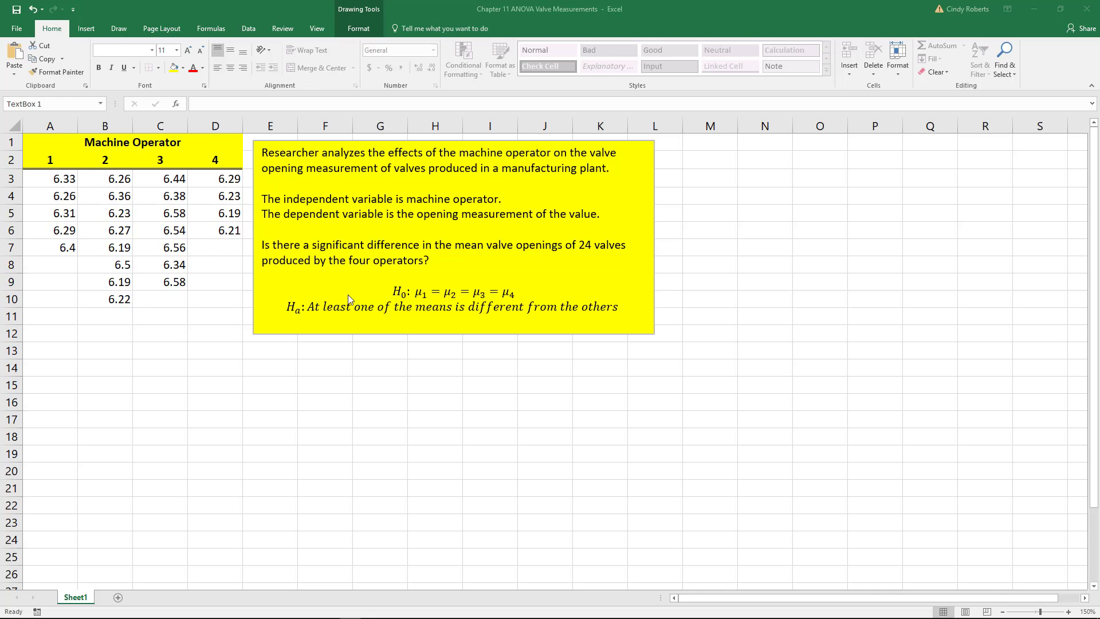
{"action": "mouse_move", "coordinate": [346, 226]}
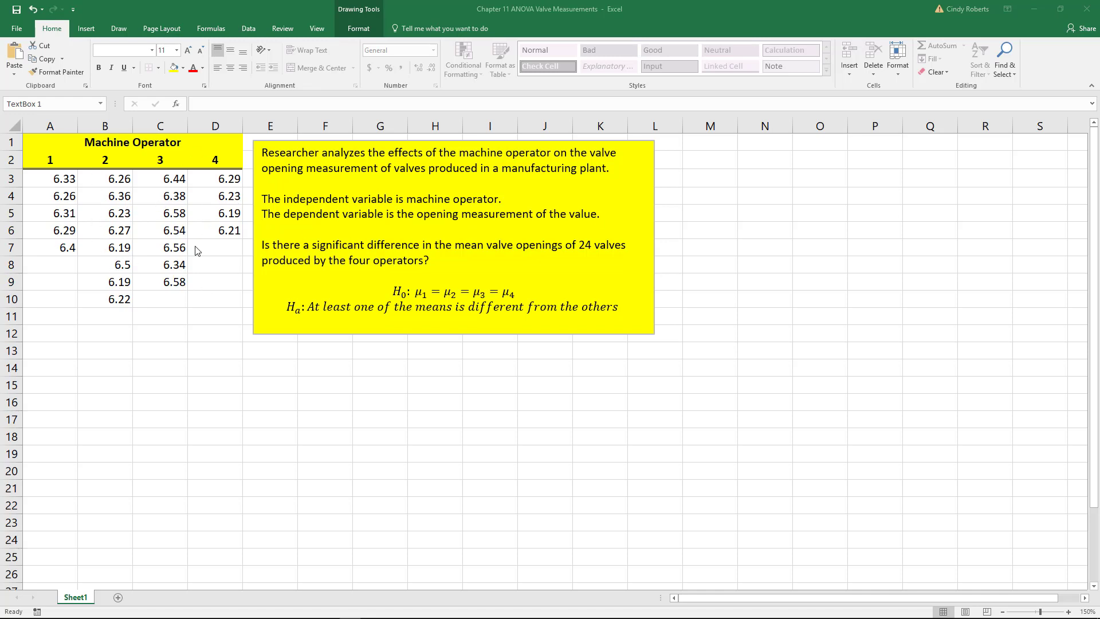
{"action": "mouse_move", "coordinate": [42, 238]}
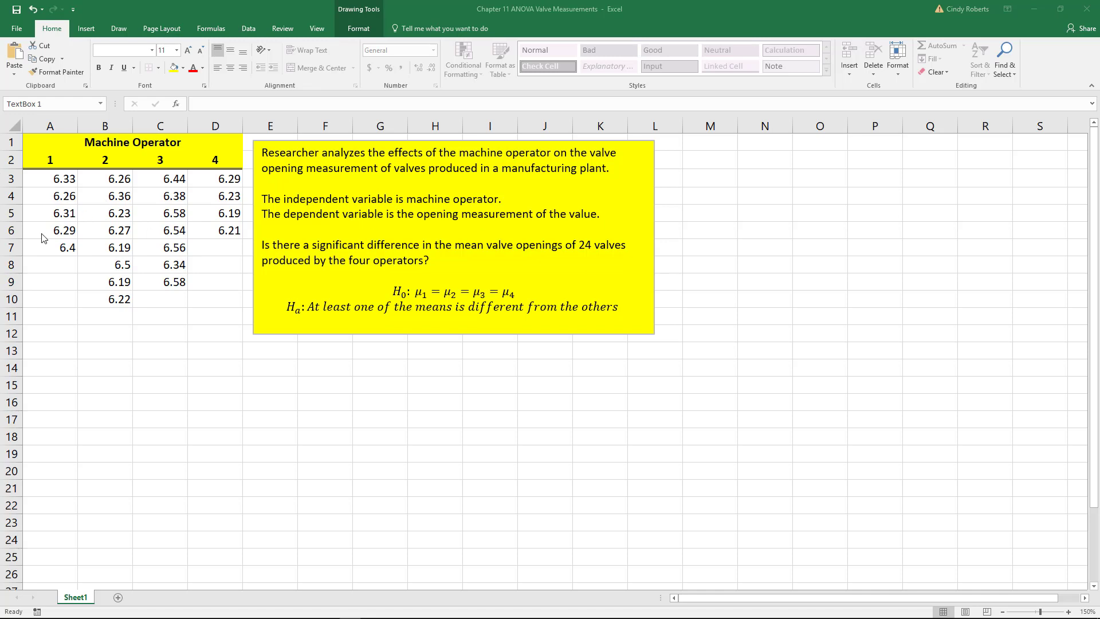
{"action": "mouse_move", "coordinate": [612, 254]}
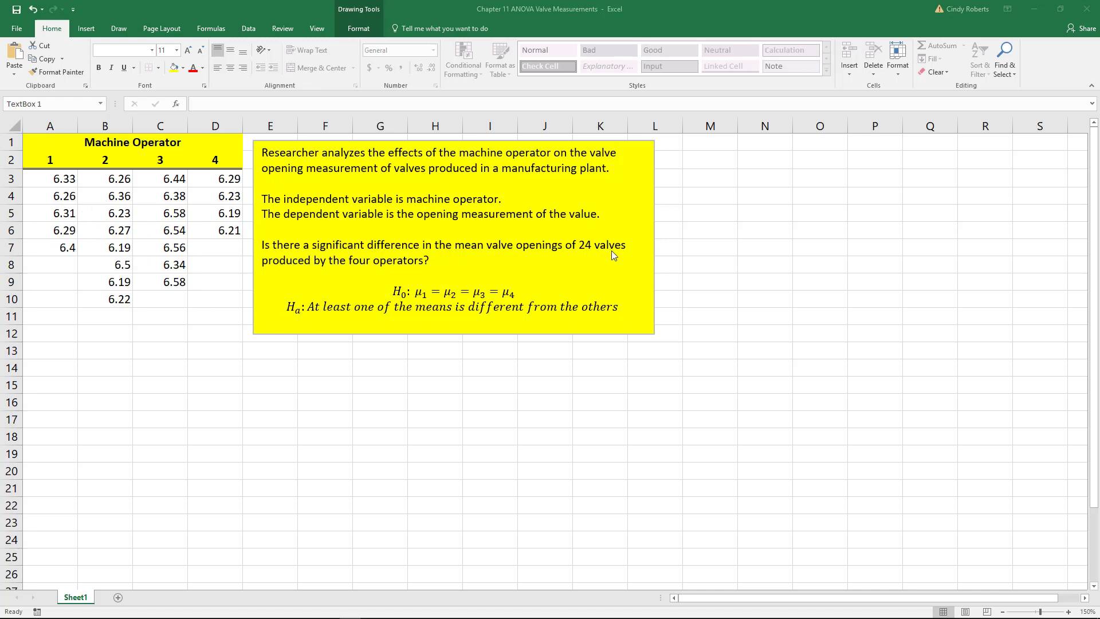
{"action": "mouse_move", "coordinate": [59, 273]}
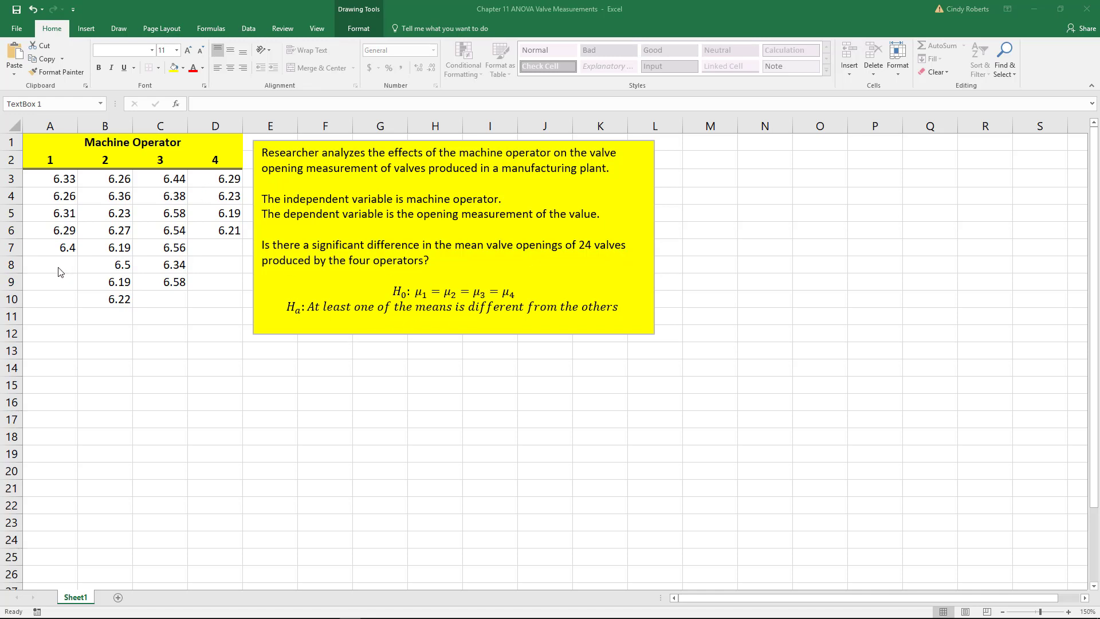
{"action": "mouse_move", "coordinate": [34, 242]}
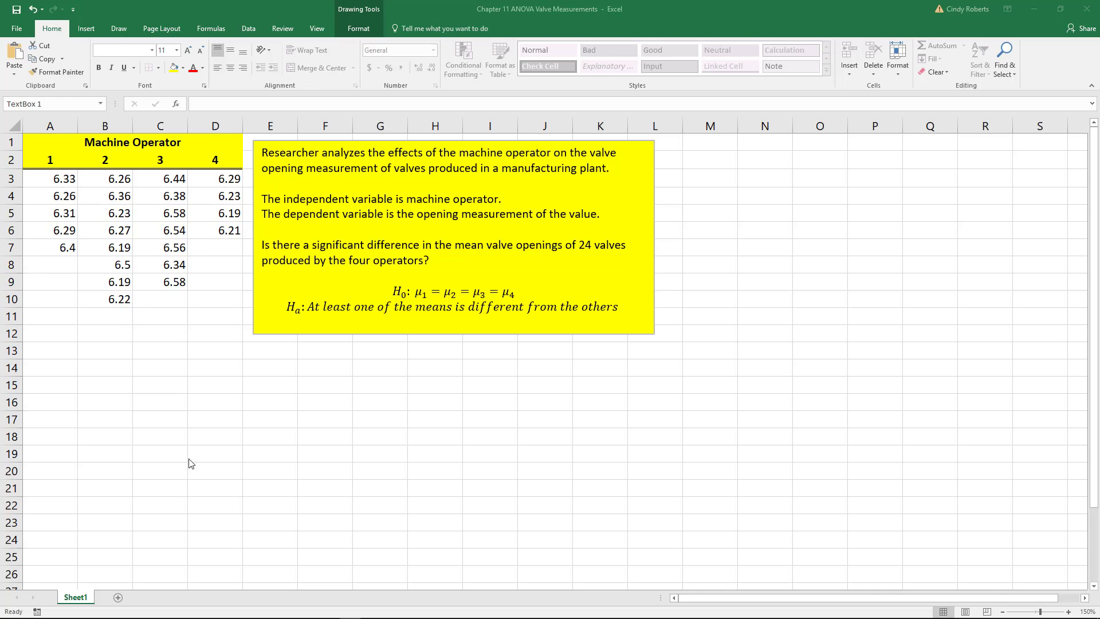
{"action": "mouse_move", "coordinate": [422, 368]}
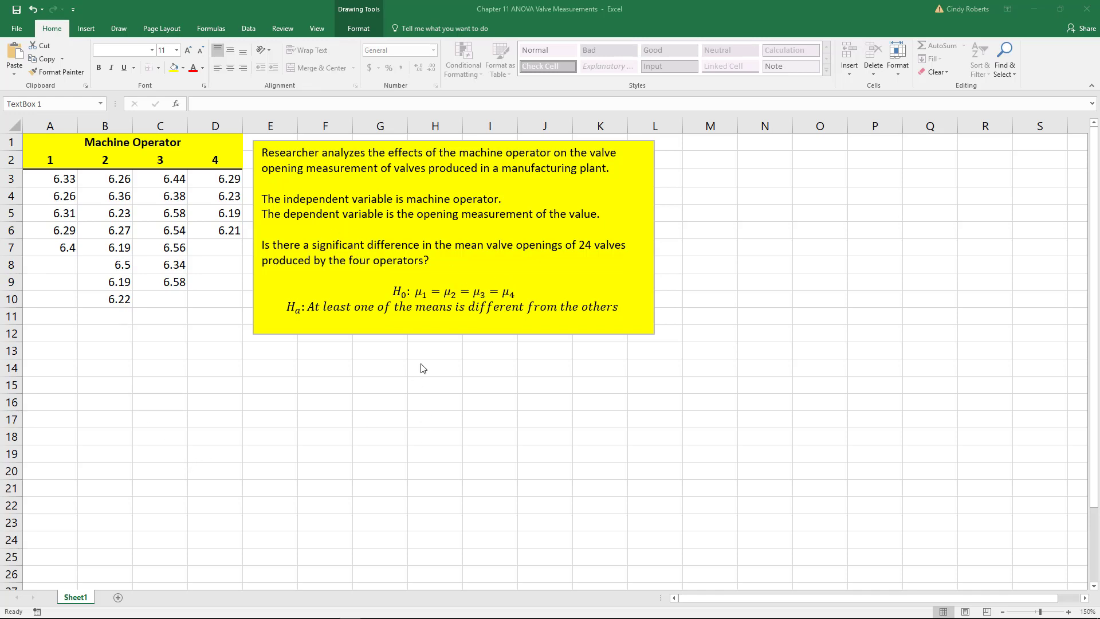
{"action": "mouse_move", "coordinate": [424, 415]}
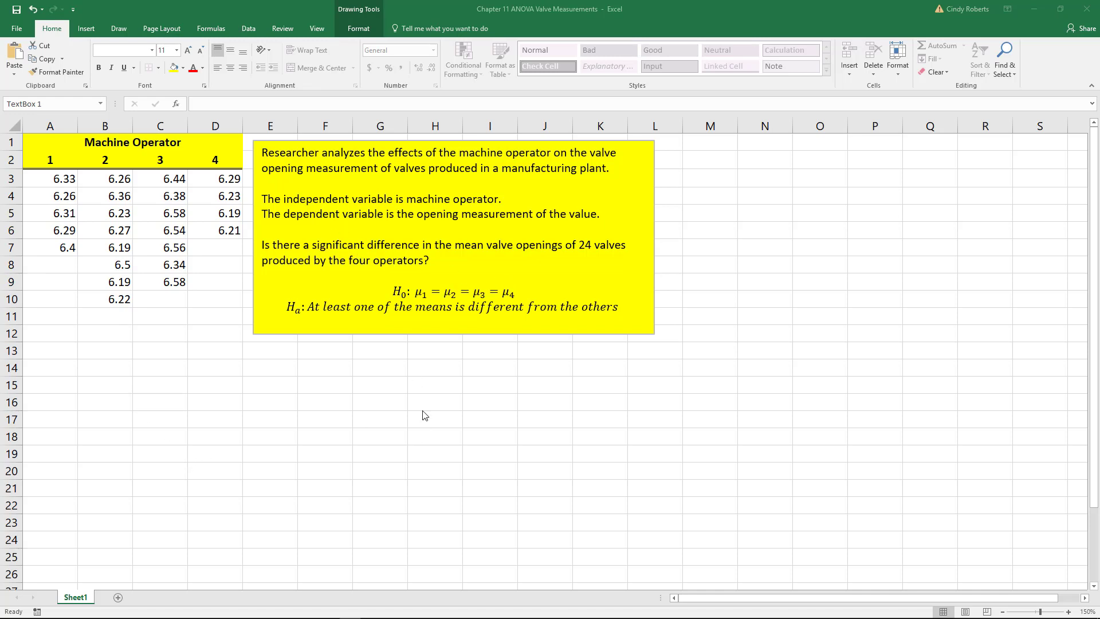
{"action": "mouse_move", "coordinate": [343, 348]}
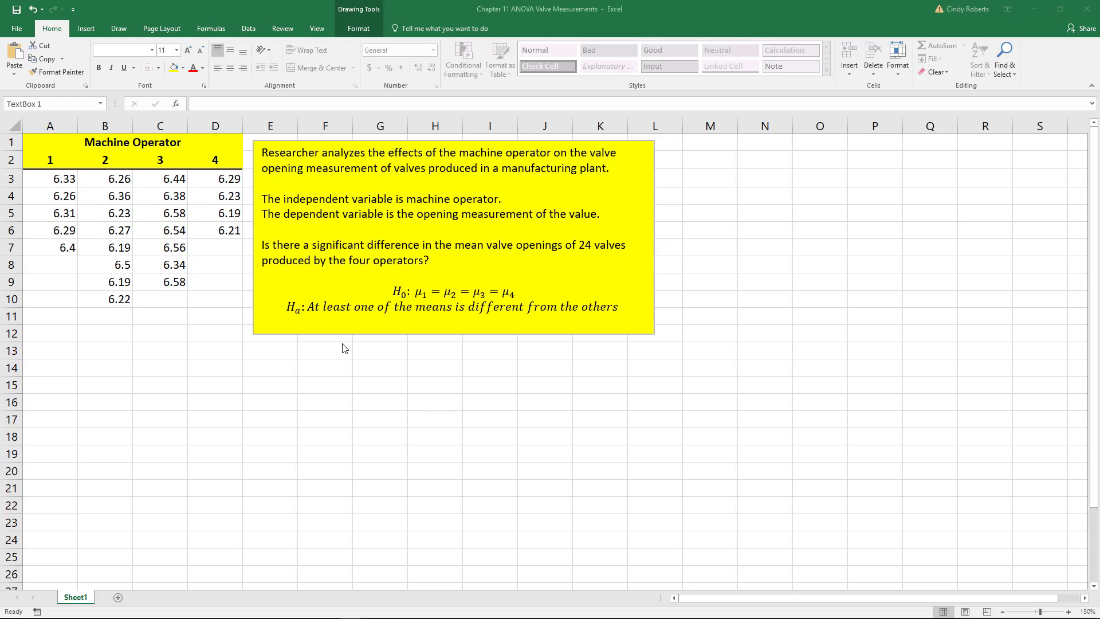
{"action": "mouse_move", "coordinate": [416, 307]}
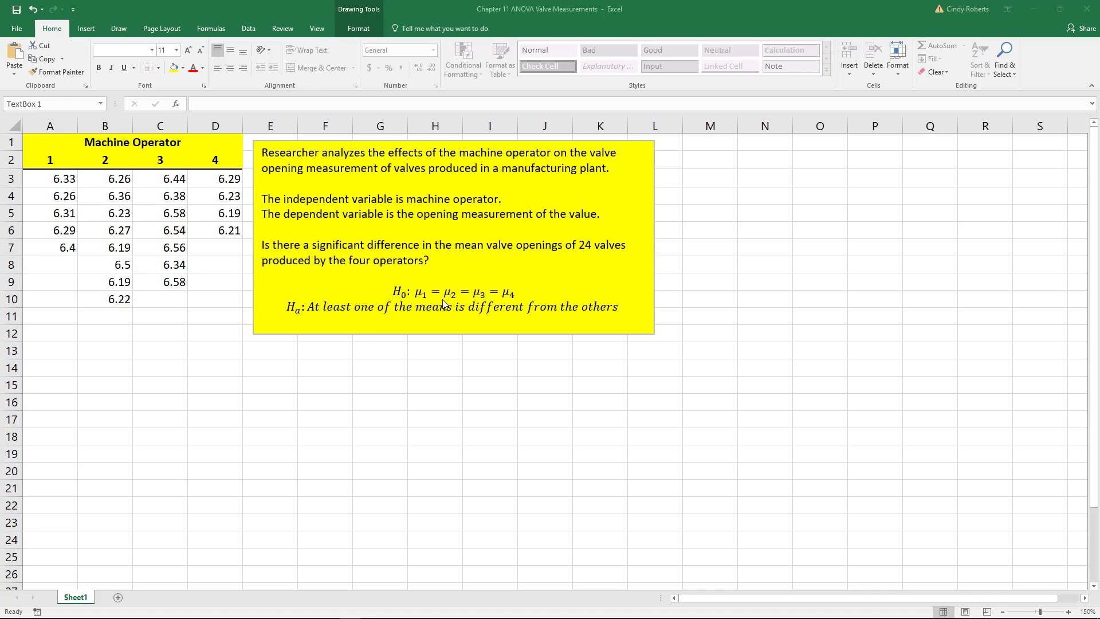
{"action": "mouse_move", "coordinate": [516, 320]}
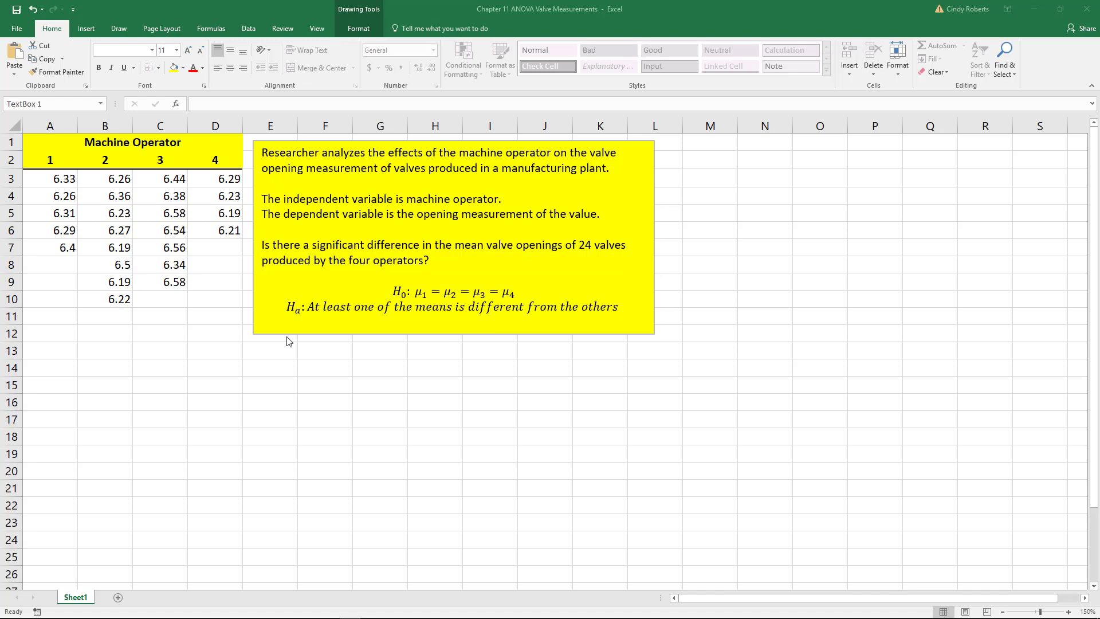
{"action": "mouse_move", "coordinate": [423, 322]}
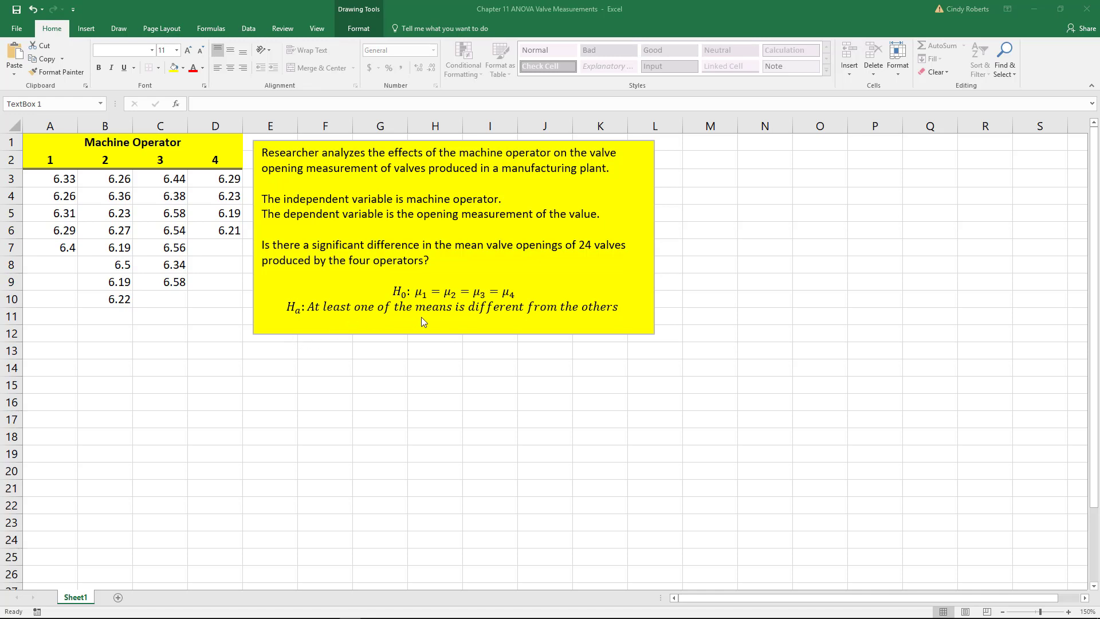
{"action": "mouse_move", "coordinate": [475, 347]}
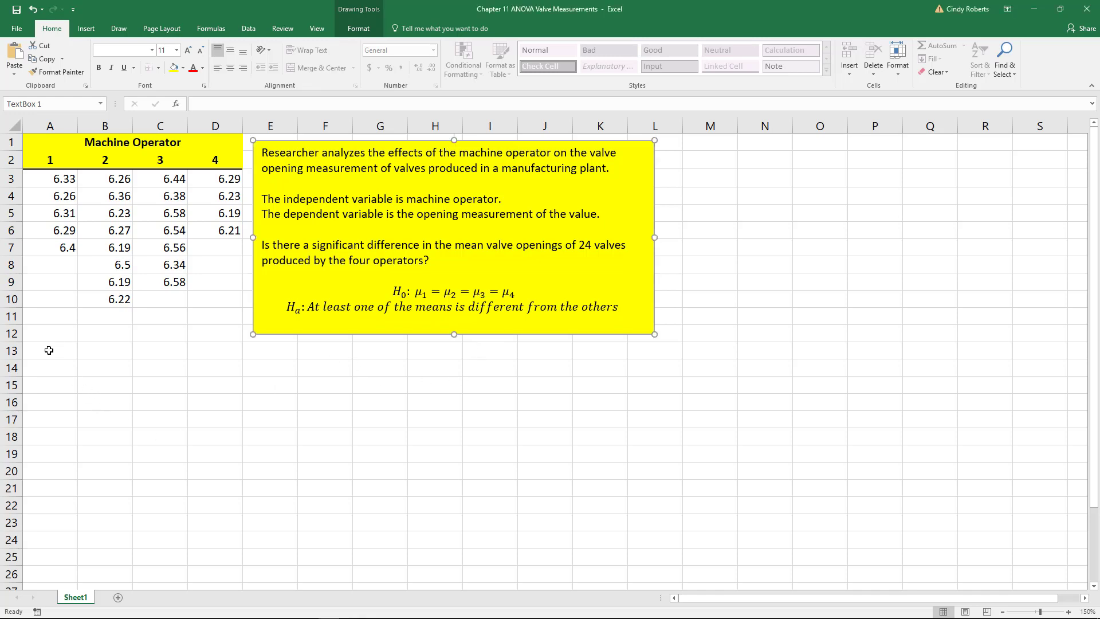
Step: Select A13 as the result location and bring up the Data Analysis tool list
{"action": "left_click", "coordinate": [49, 351]}
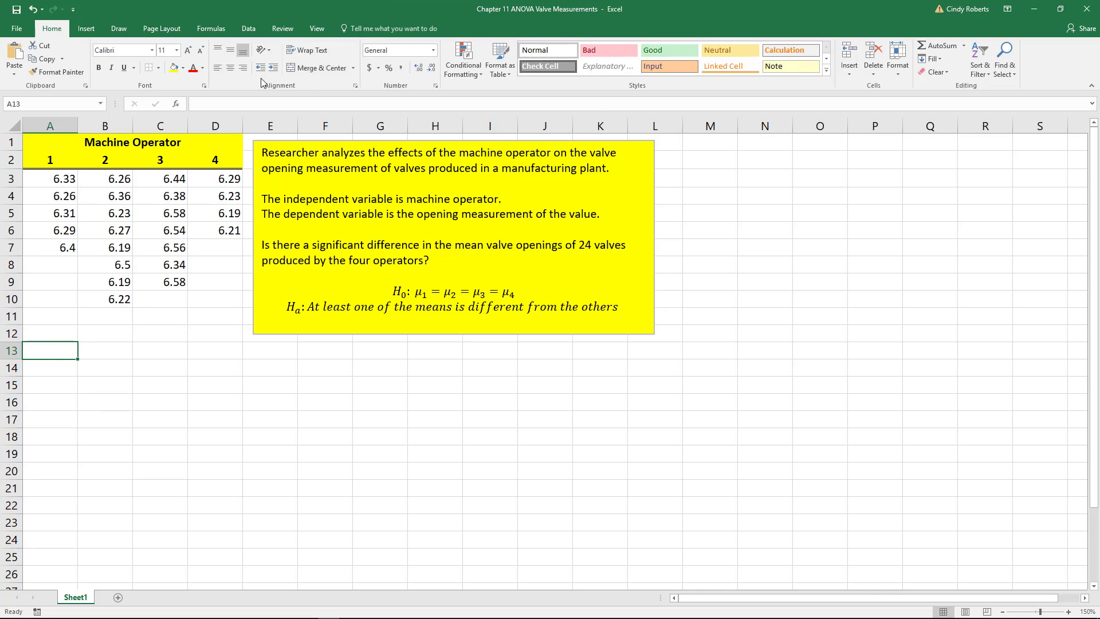
{"action": "left_click", "coordinate": [247, 28]}
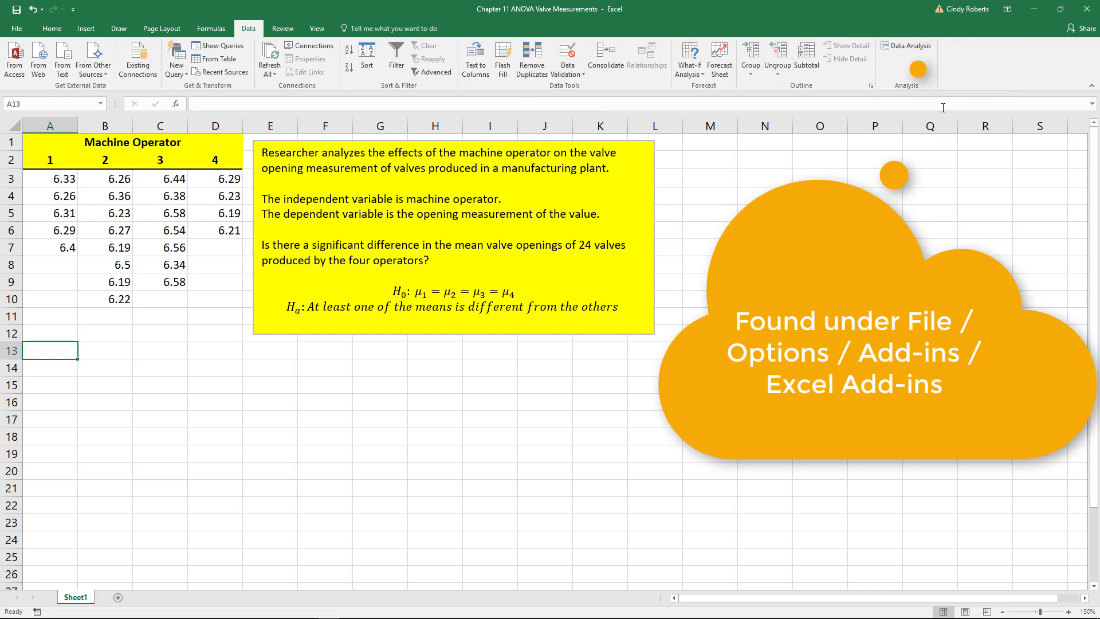
{"action": "left_click", "coordinate": [910, 46]}
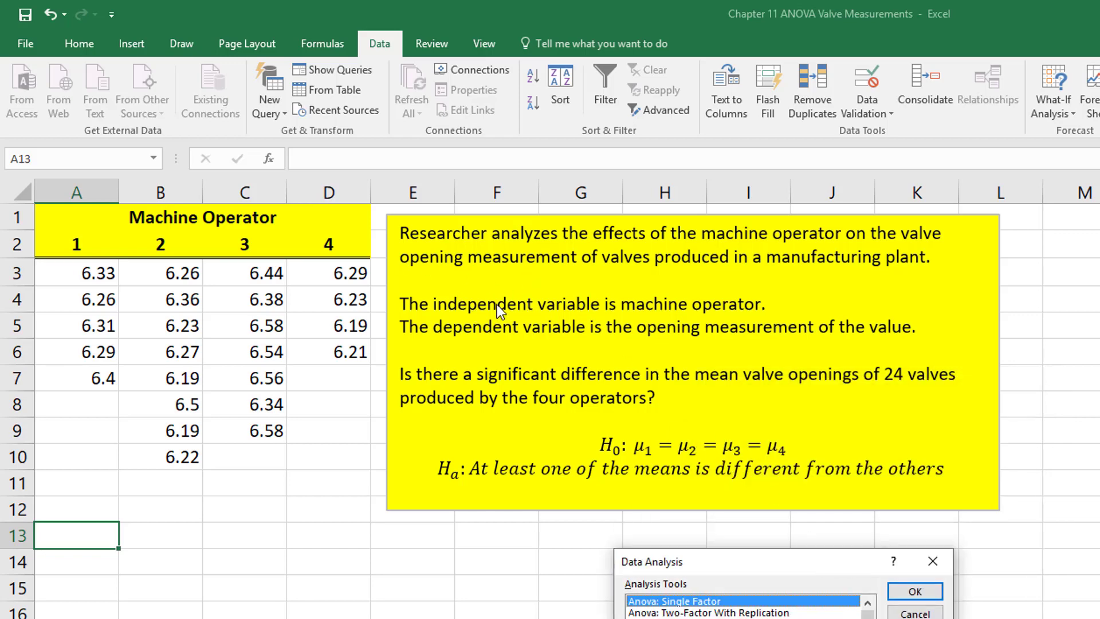
{"action": "mouse_move", "coordinate": [830, 446]}
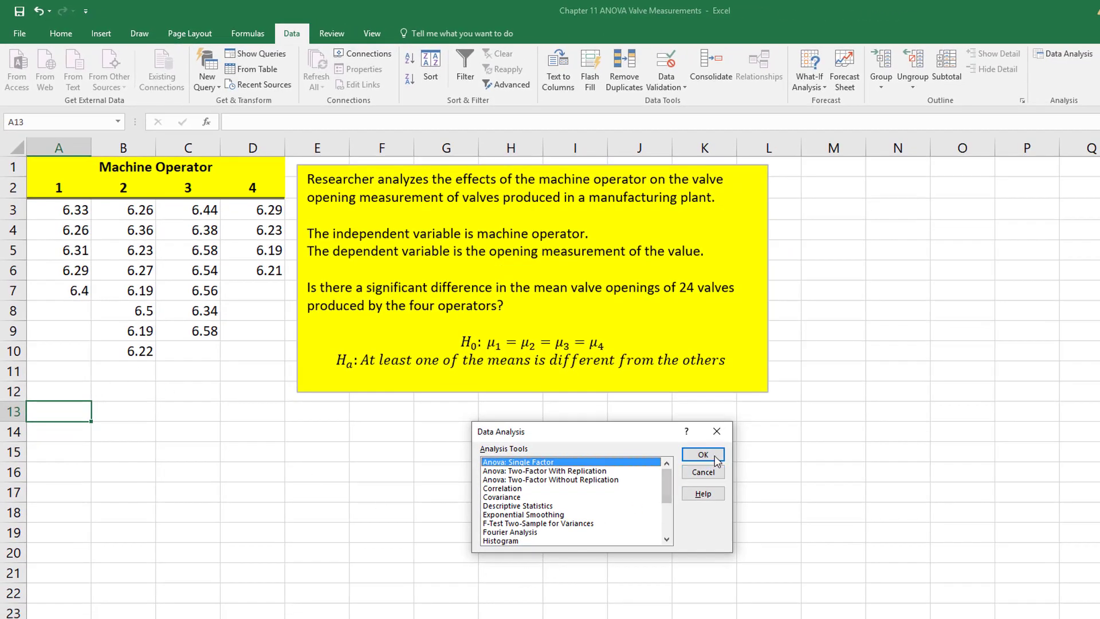
Step: Choose Anova: Single Factor with input A3:D10 by columns, alpha 0.05, output at A13
{"action": "left_click", "coordinate": [703, 455]}
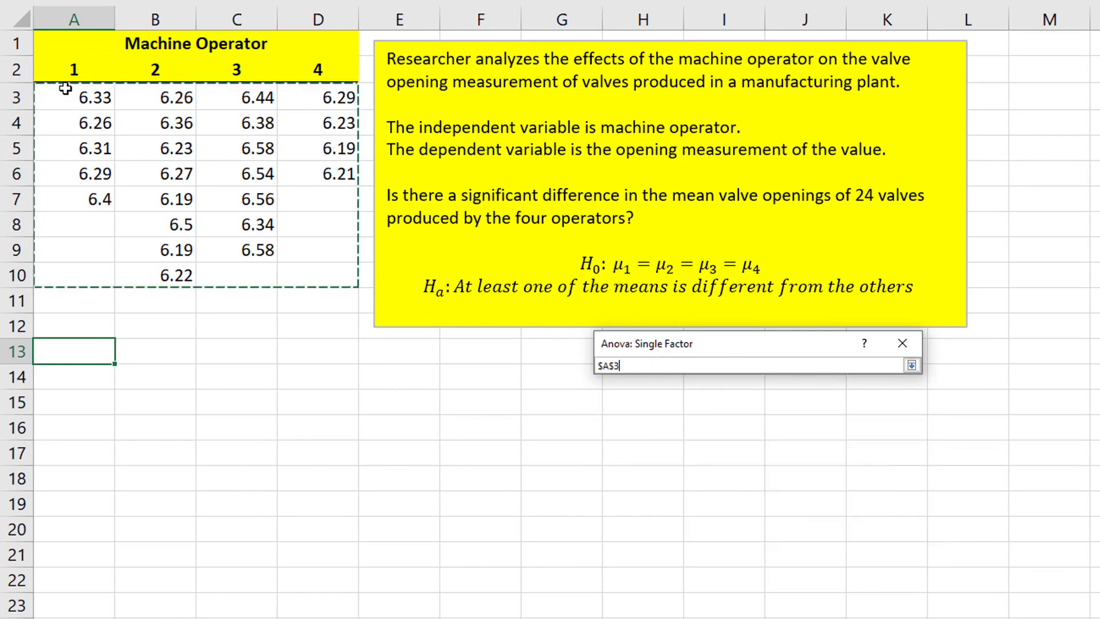
{"action": "left_click_drag", "start_coordinate": [73, 96], "coordinate": [319, 275]}
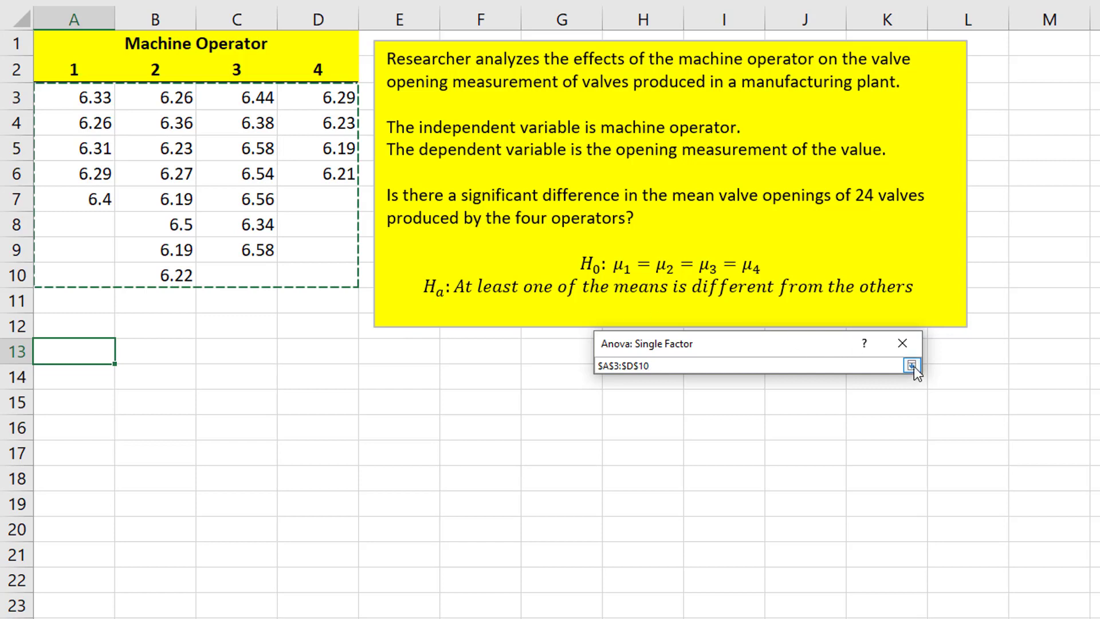
{"action": "left_click", "coordinate": [911, 365]}
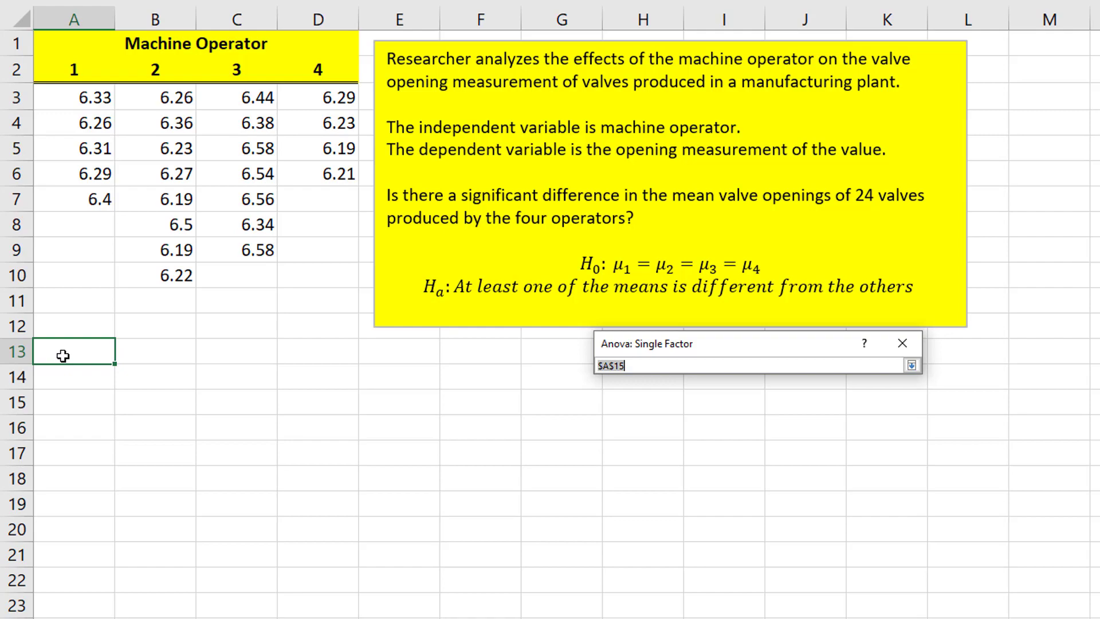
{"action": "left_click", "coordinate": [911, 365]}
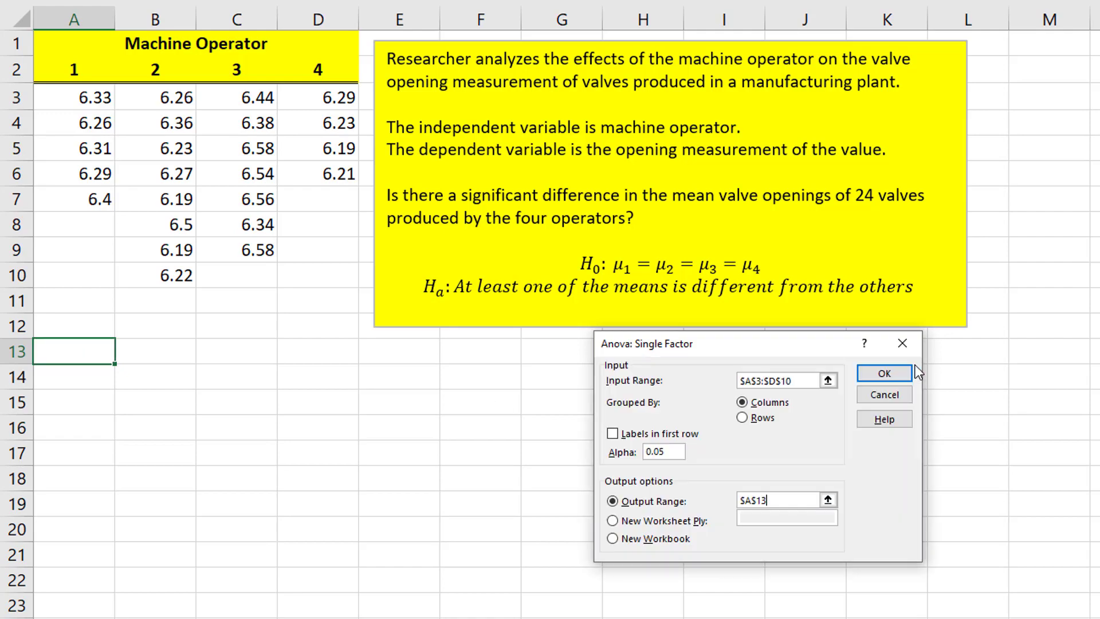
Step: Run the ANOVA and review the SS values 0.23658 between and 0.154916 within groups
{"action": "left_click", "coordinate": [884, 372]}
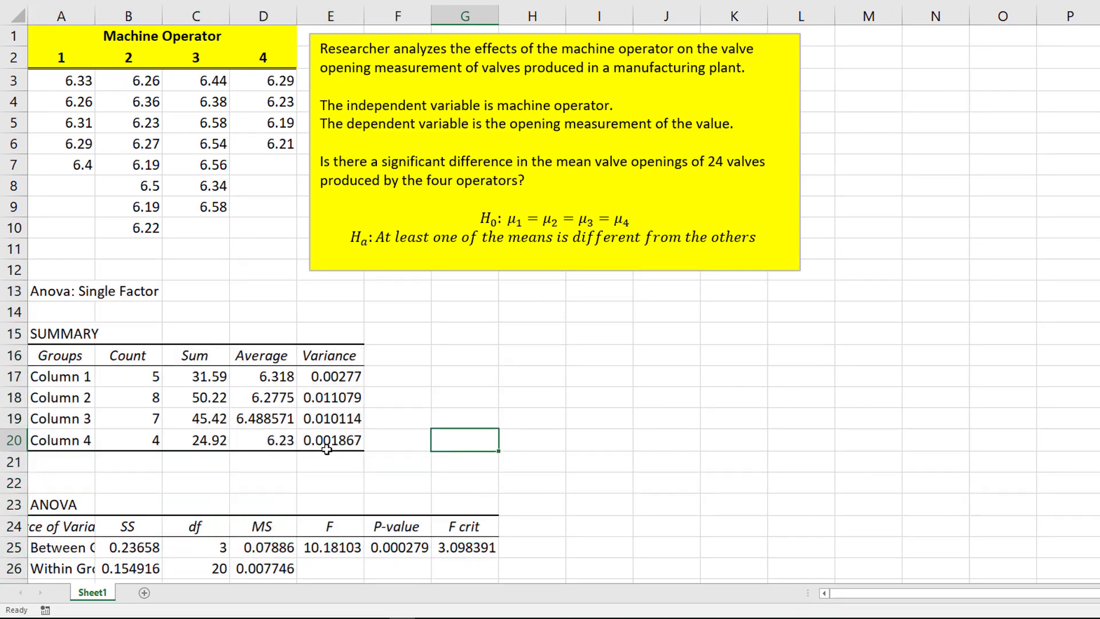
{"action": "scroll", "scroll_direction": "down", "scroll_amount": 3}
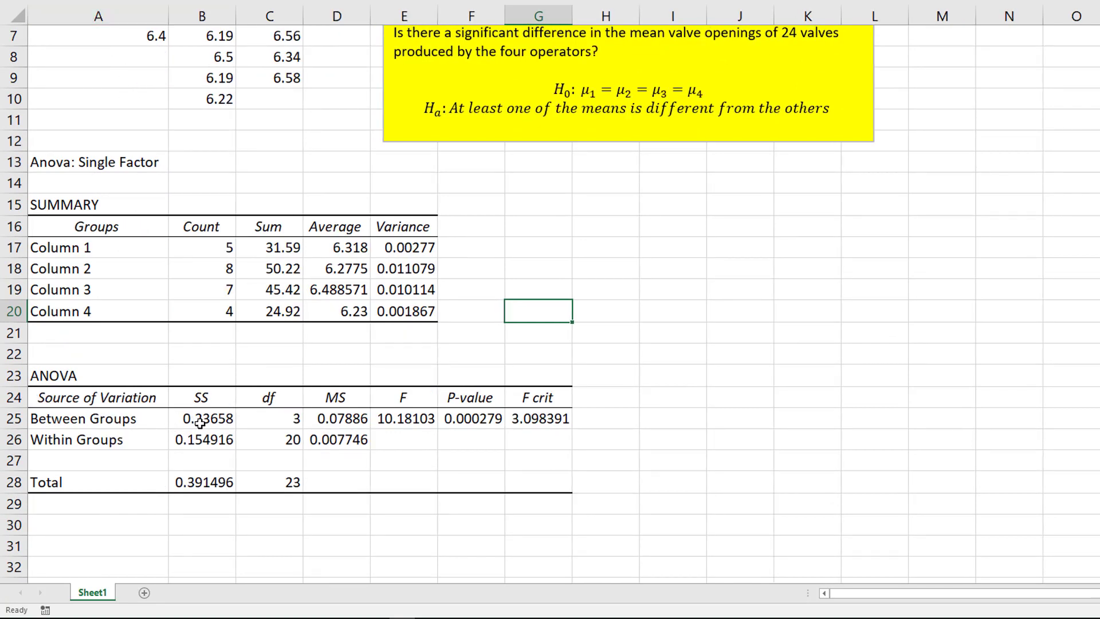
{"action": "left_click", "coordinate": [204, 418]}
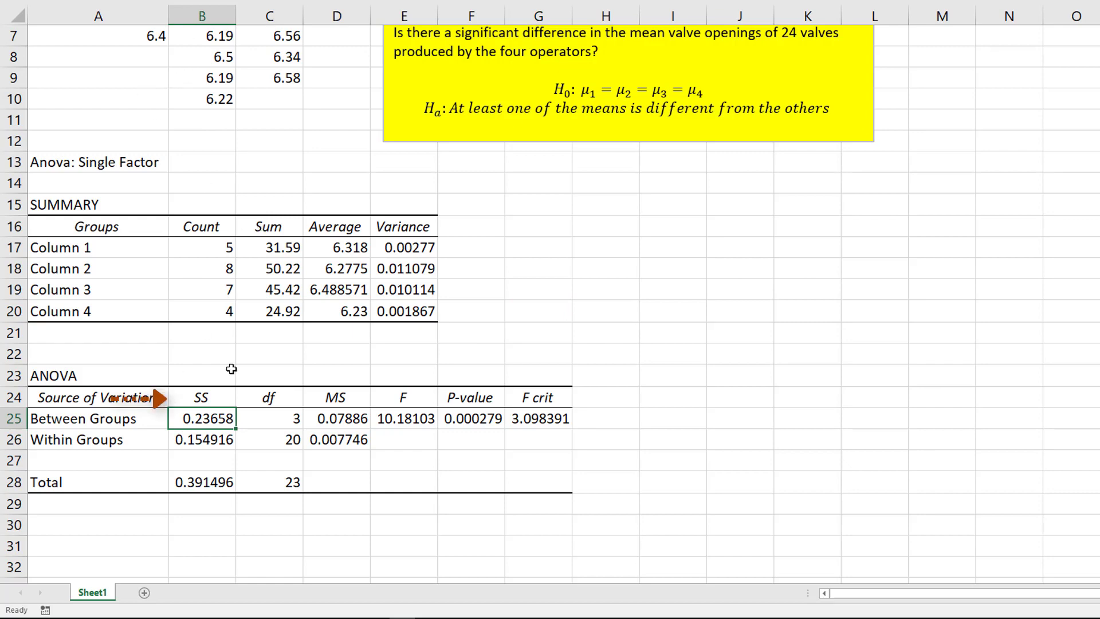
{"action": "mouse_move", "coordinate": [316, 200]}
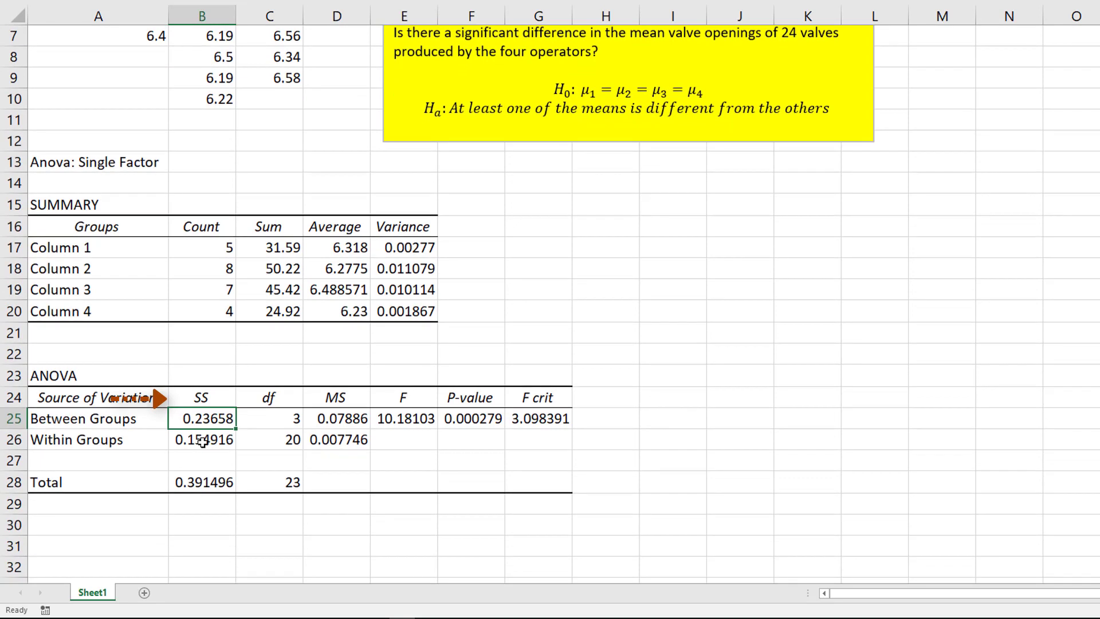
{"action": "left_click", "coordinate": [202, 439]}
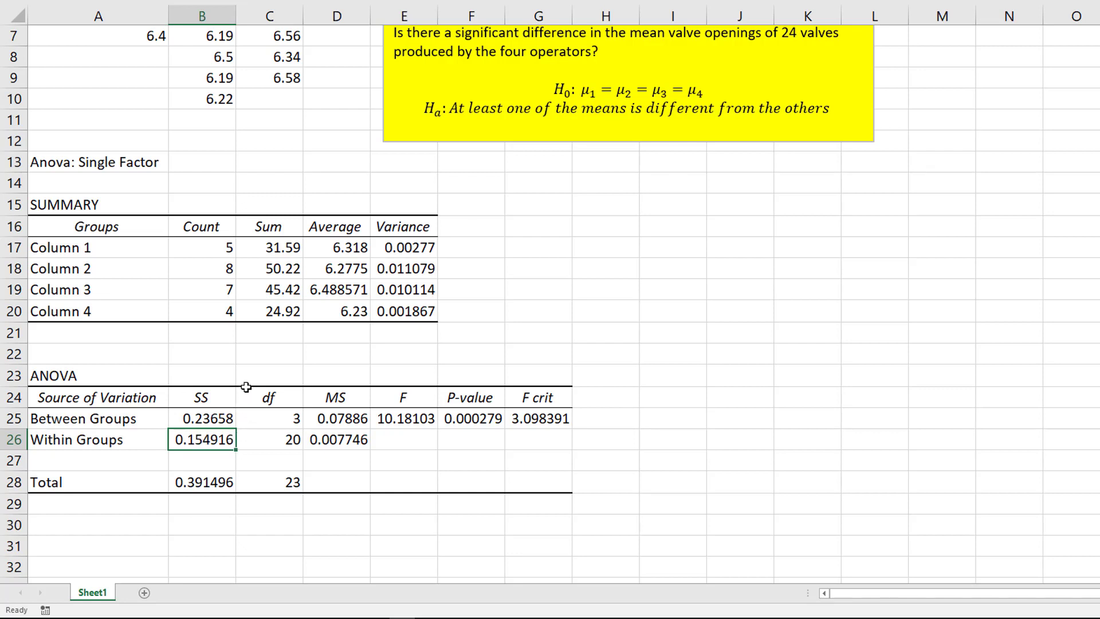
{"action": "mouse_move", "coordinate": [542, 443]}
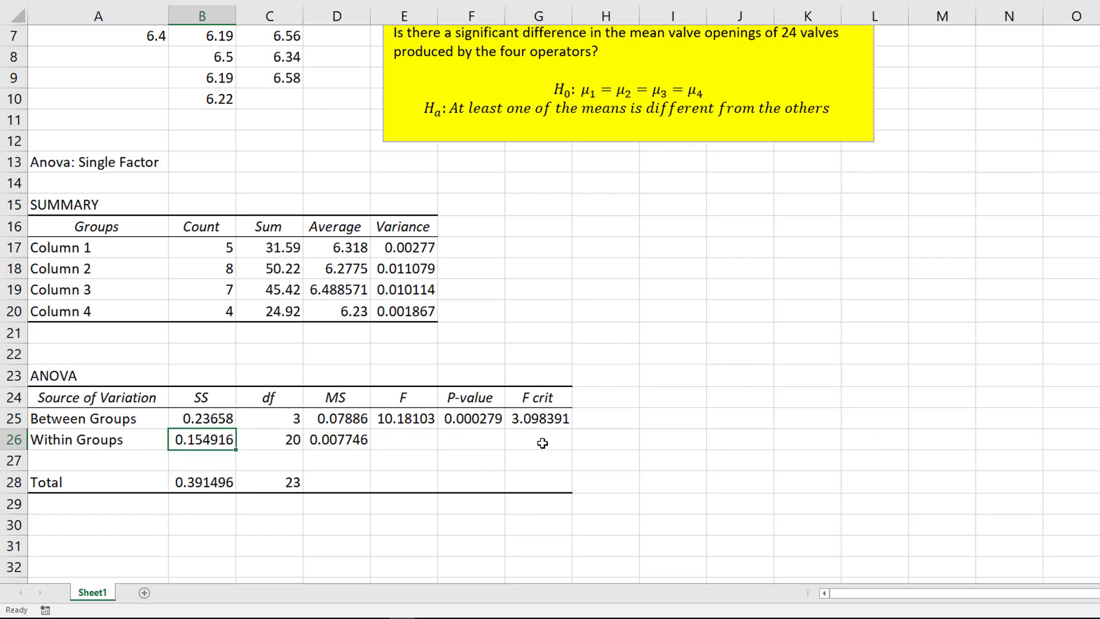
{"action": "mouse_move", "coordinate": [413, 434]}
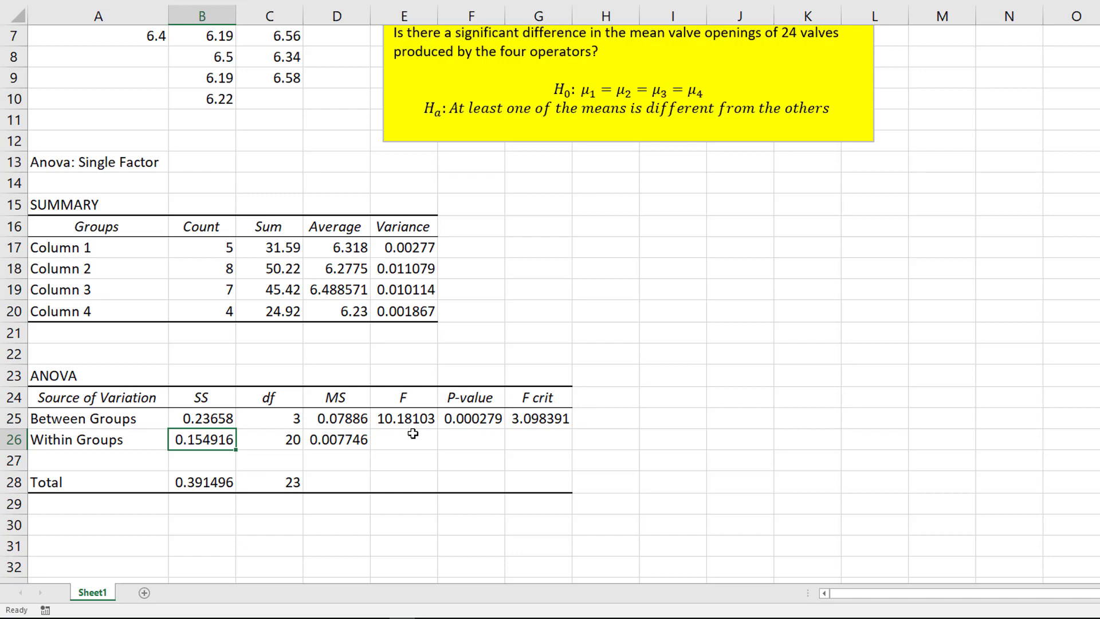
Step: Review the P-value 0.000279 and F crit 3.098391, choosing G17 for the recomputed F crit
{"action": "left_click", "coordinate": [472, 418]}
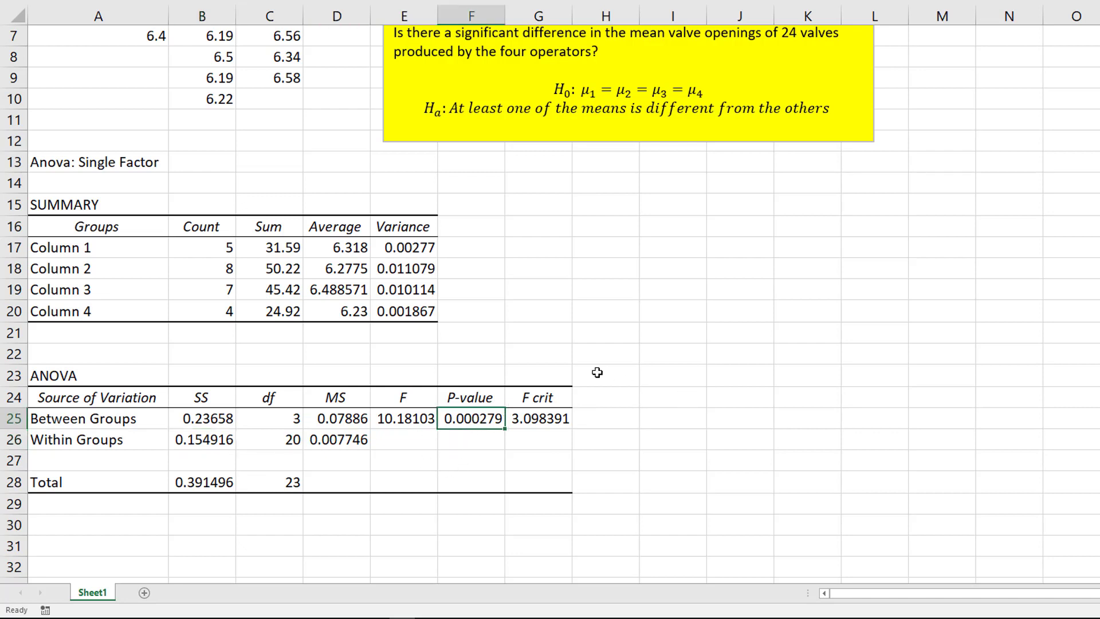
{"action": "mouse_move", "coordinate": [580, 436]}
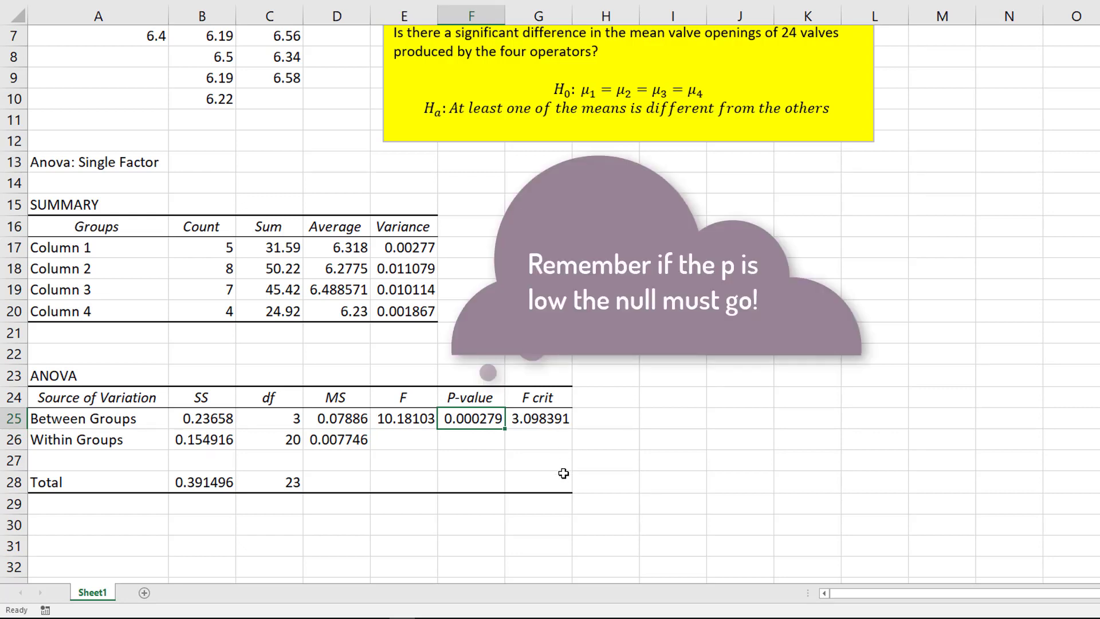
{"action": "left_click", "coordinate": [536, 419]}
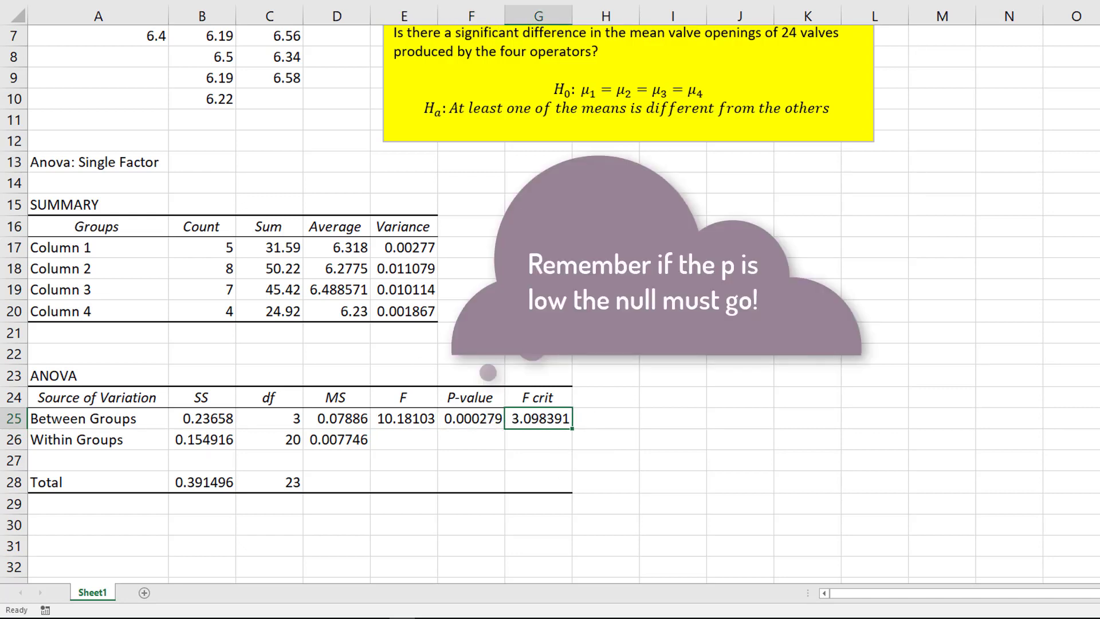
{"action": "left_click", "coordinate": [539, 247]}
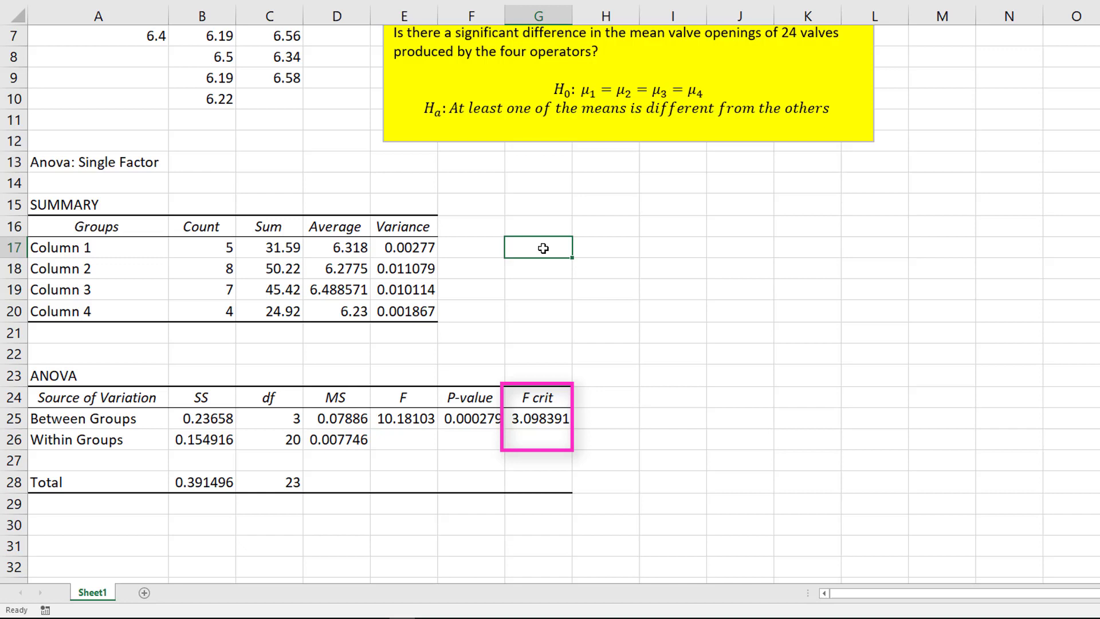
Step: Enter a right-tailed inverse F formula =F.INV.RT(0.05,3,20) to recompute the critical F
{"action": "left_click", "coordinate": [536, 418]}
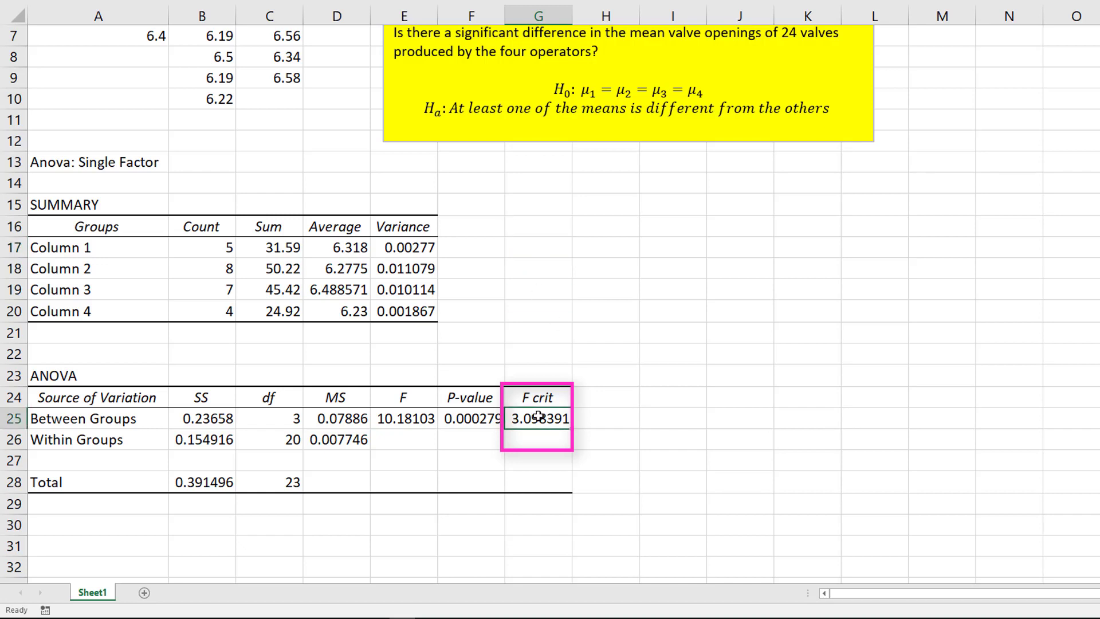
{"action": "mouse_move", "coordinate": [536, 253]}
{"action": "type", "text": "="}
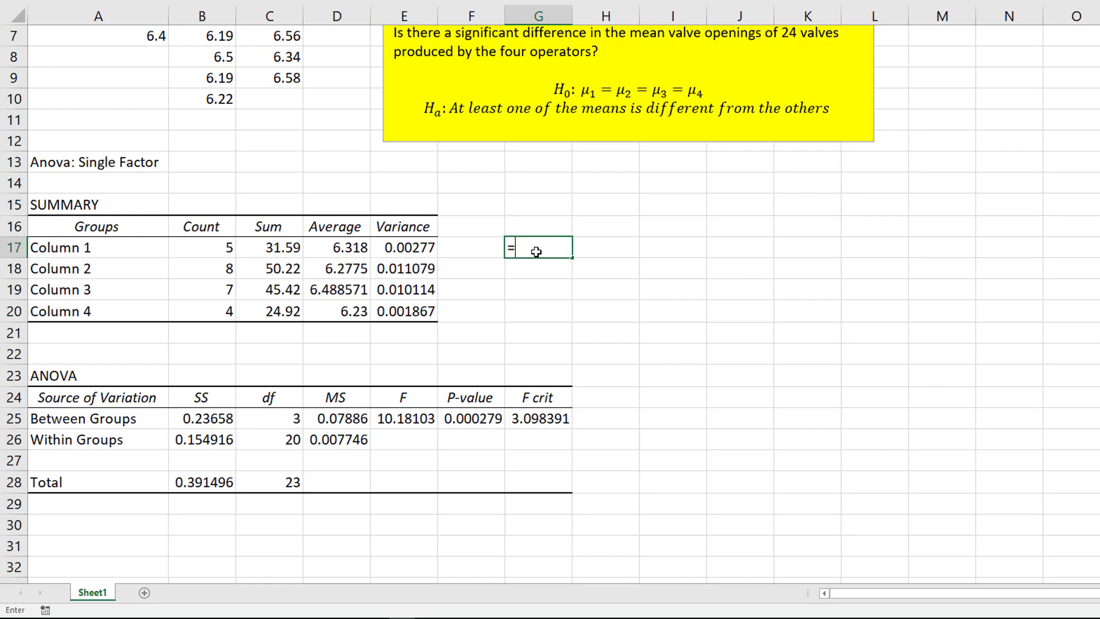
{"action": "type", "text": "F."}
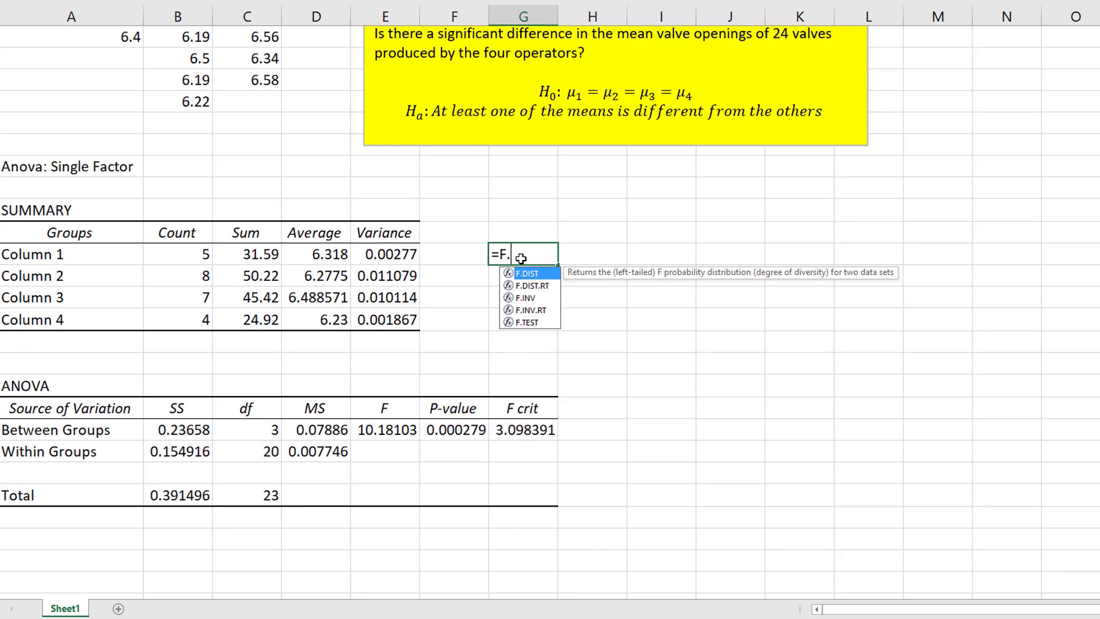
{"action": "type", "text": "INV."}
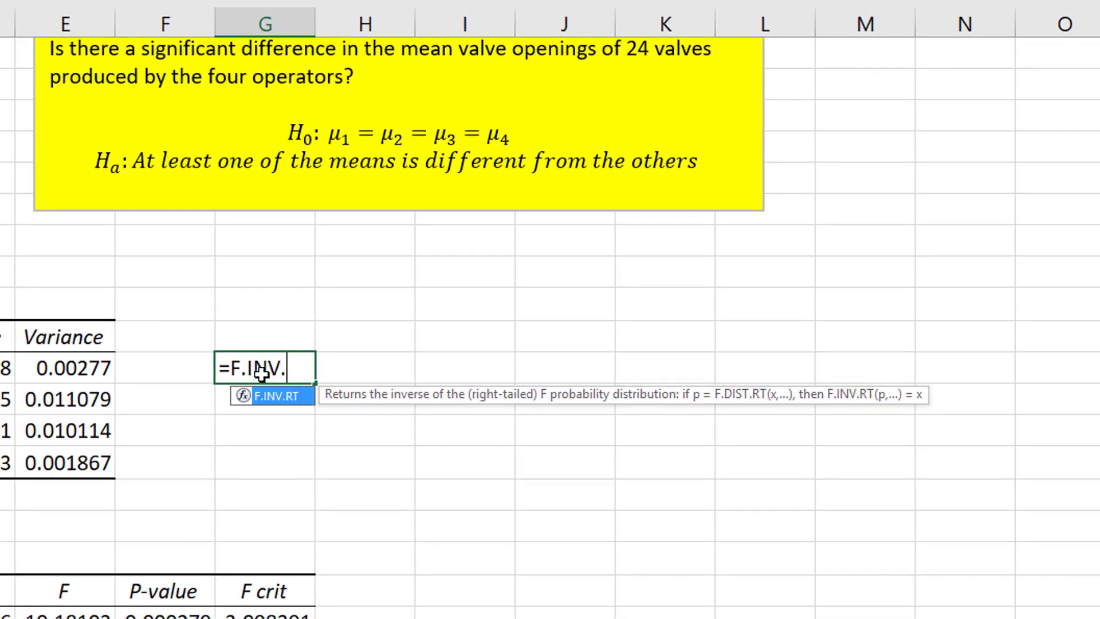
{"action": "type", "text": "RT("}
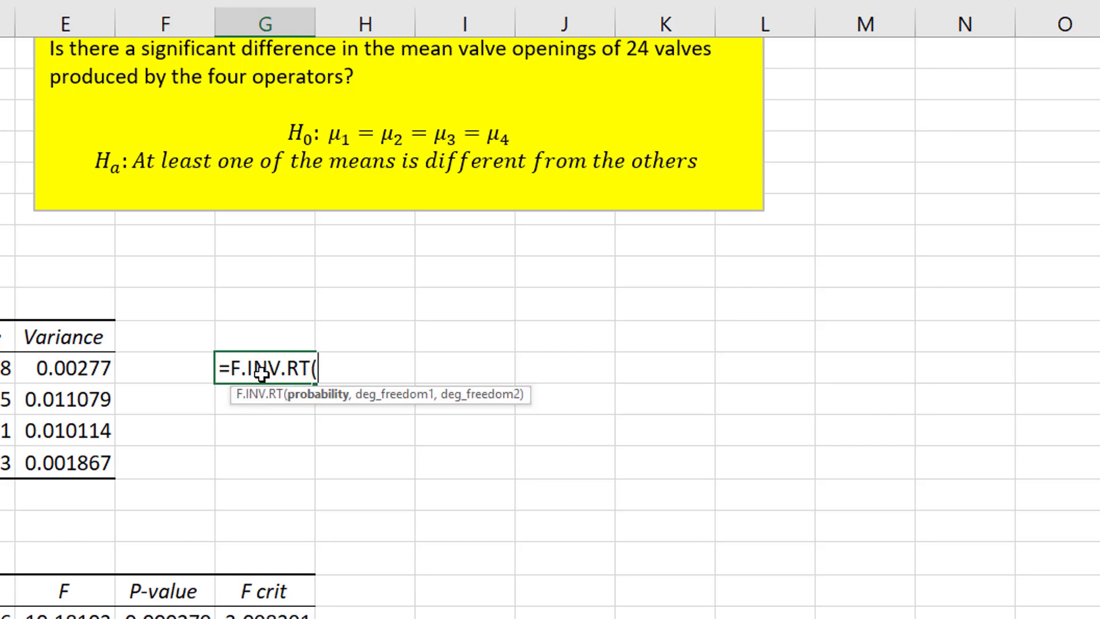
{"action": "type", "text": "0.05"}
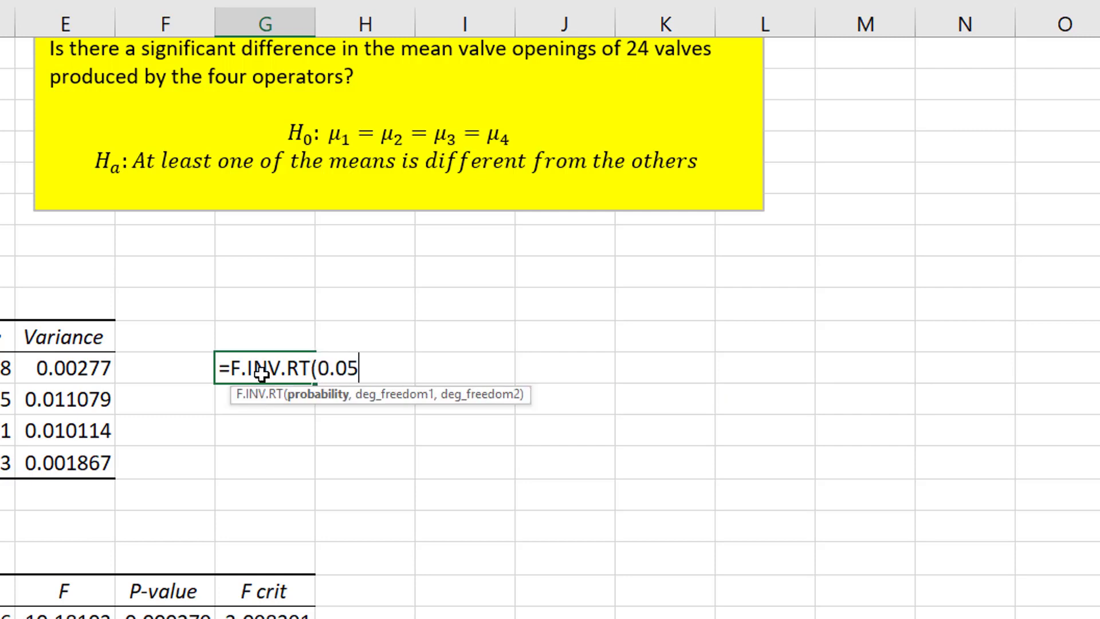
{"action": "type", "text": ","}
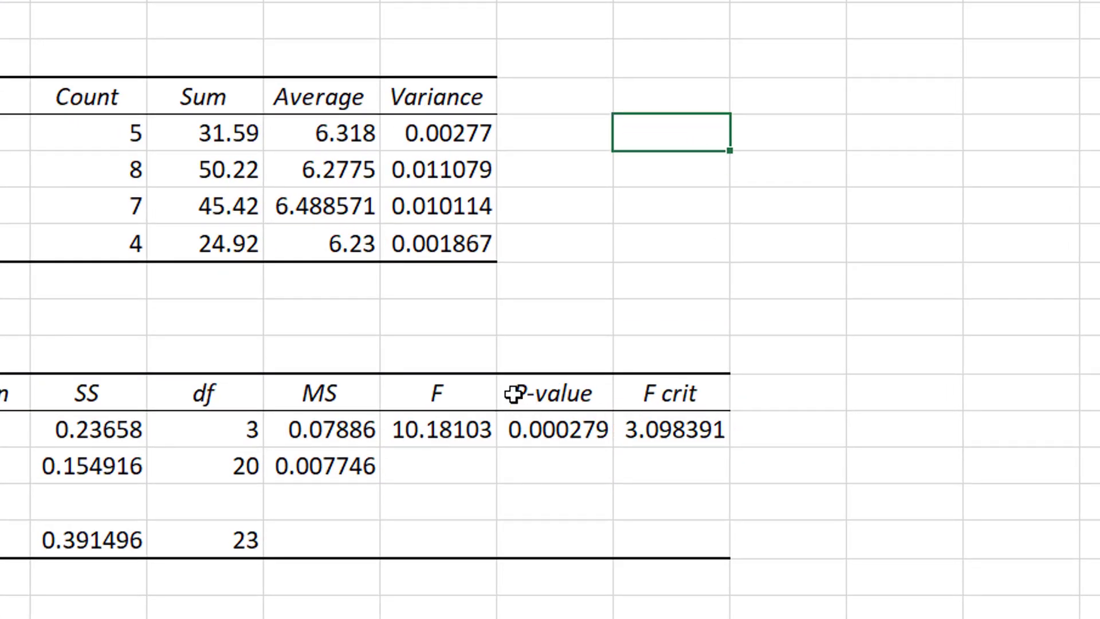
Step: Commit the formula giving 3.098391 and note alpha 0.05 in the row above the ANOVA table
{"action": "left_click", "coordinate": [548, 430]}
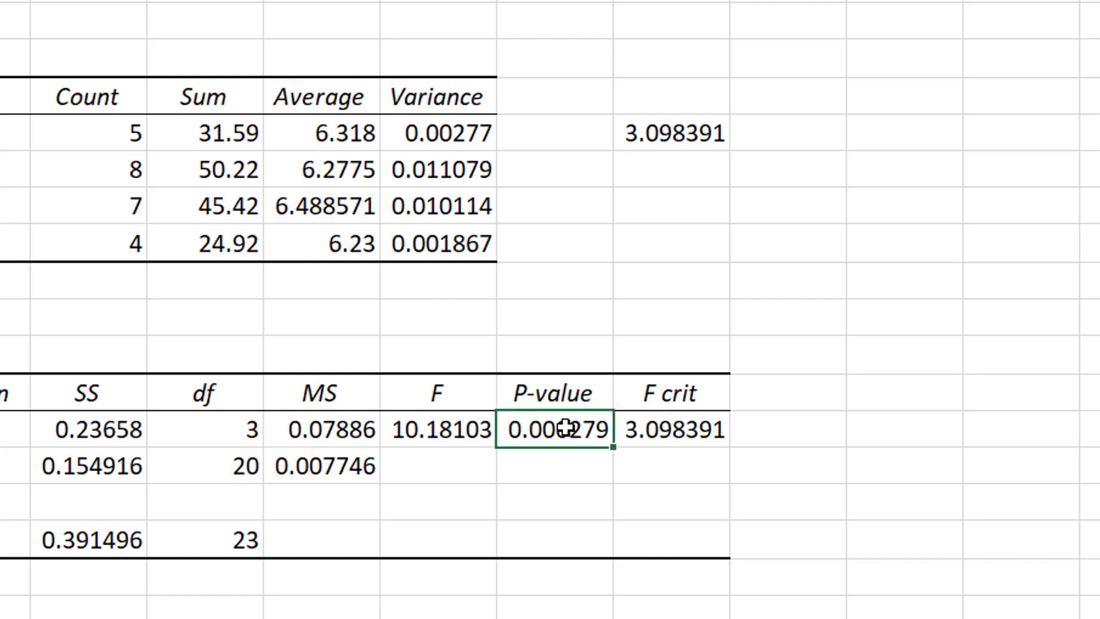
{"action": "left_click", "coordinate": [551, 319]}
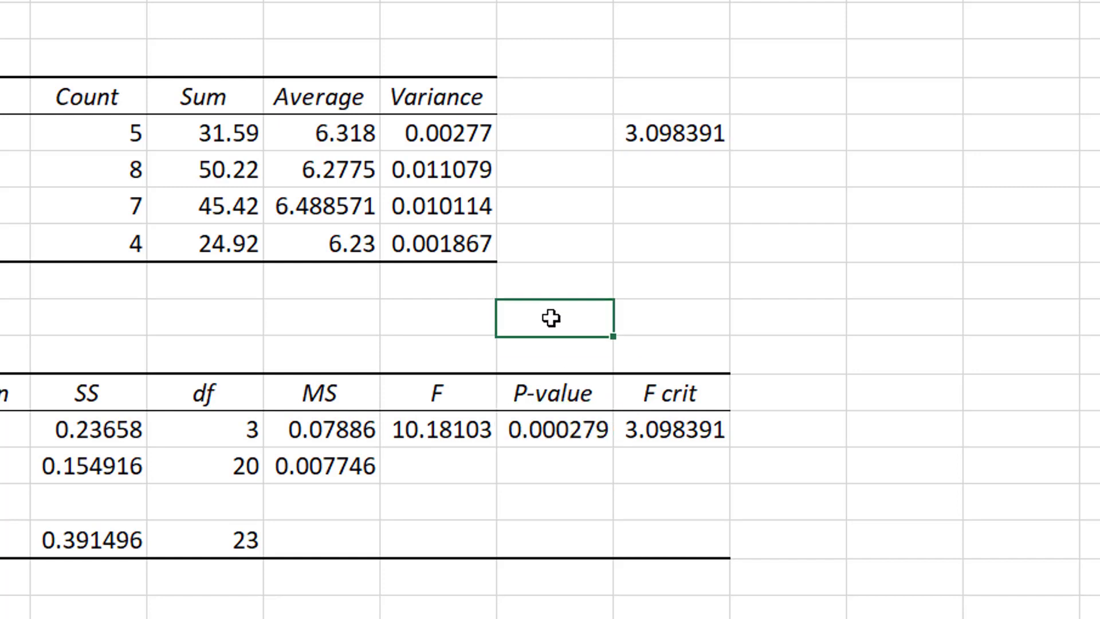
{"action": "type", "text": "0.05"}
{"action": "left_click", "coordinate": [438, 317]}
{"action": "type", "text": "alpha"}
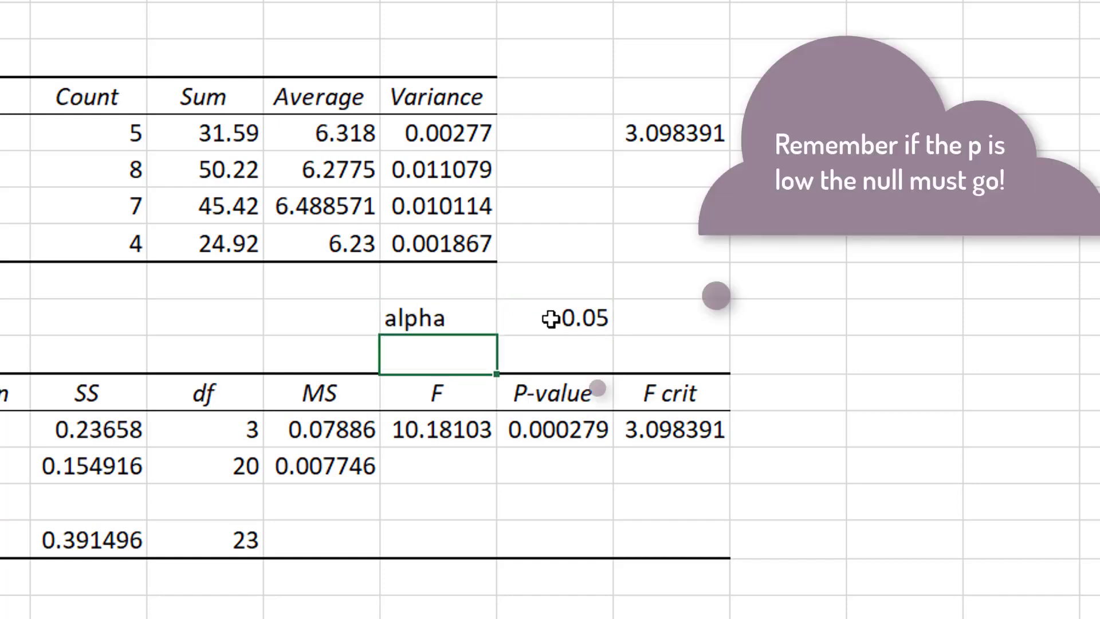
{"action": "left_click", "coordinate": [436, 430]}
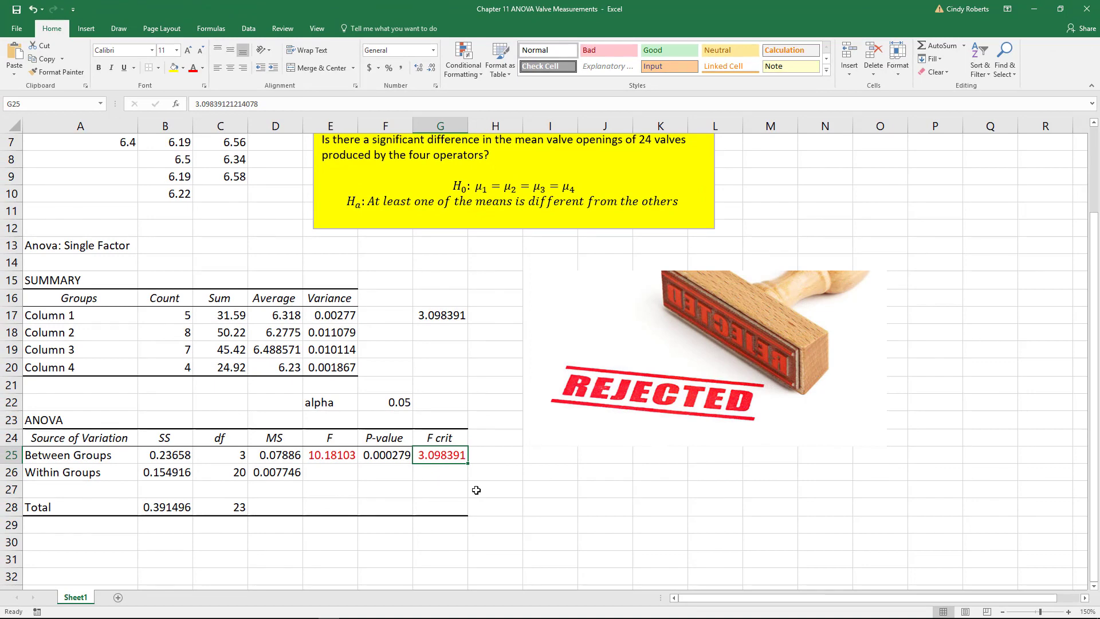
{"action": "mouse_move", "coordinate": [506, 426]}
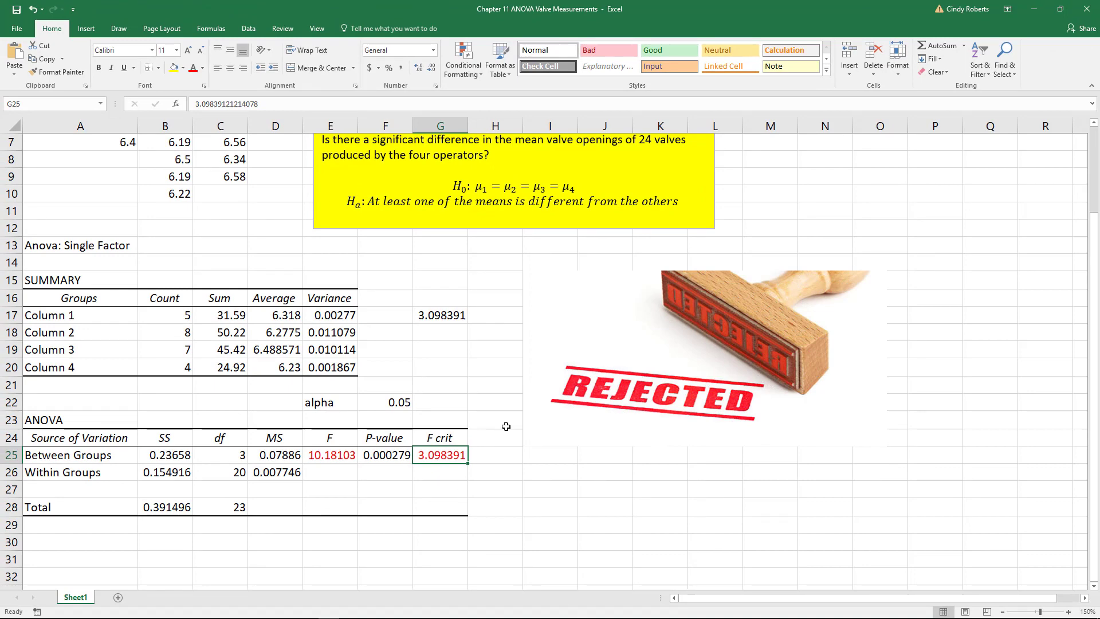